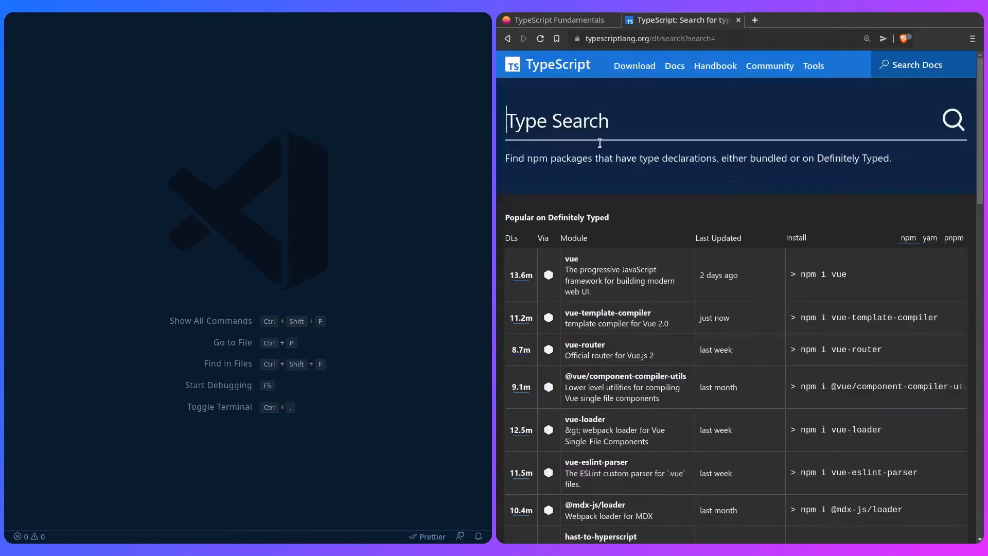
pyautogui.moveTo(679, 155)
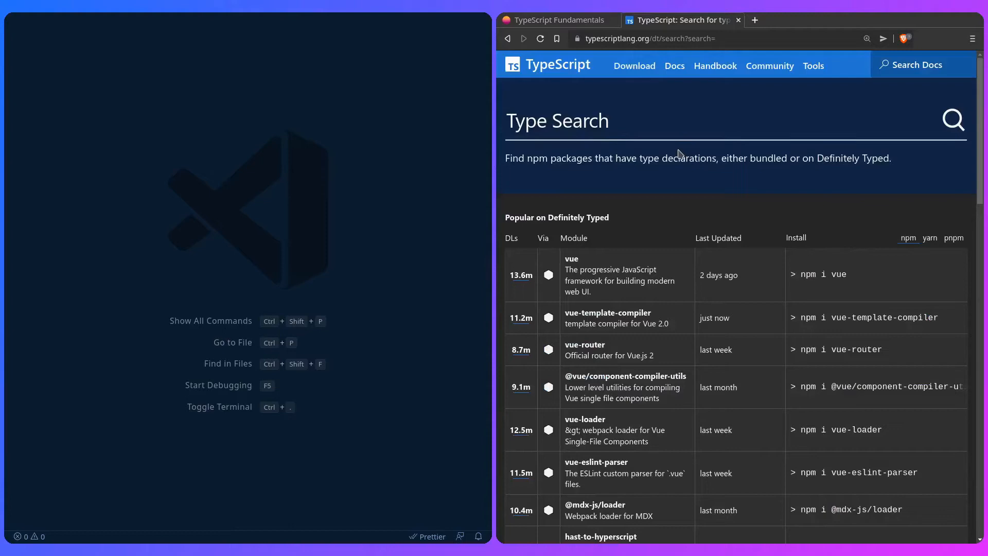
# Search 'node' in the Type Search box and view the matching type packages.
pyautogui.write('node')
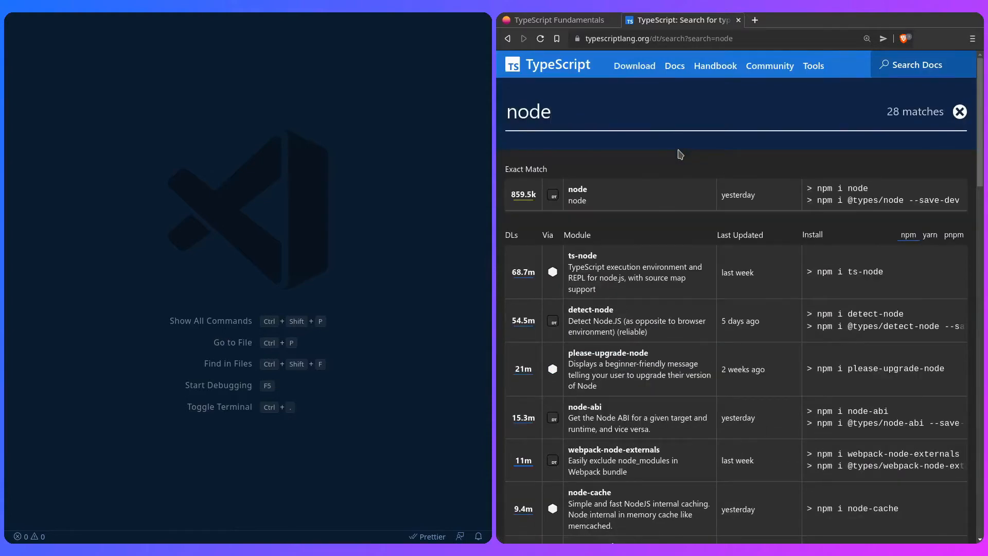
pyautogui.click(528, 111)
pyautogui.write('app.')
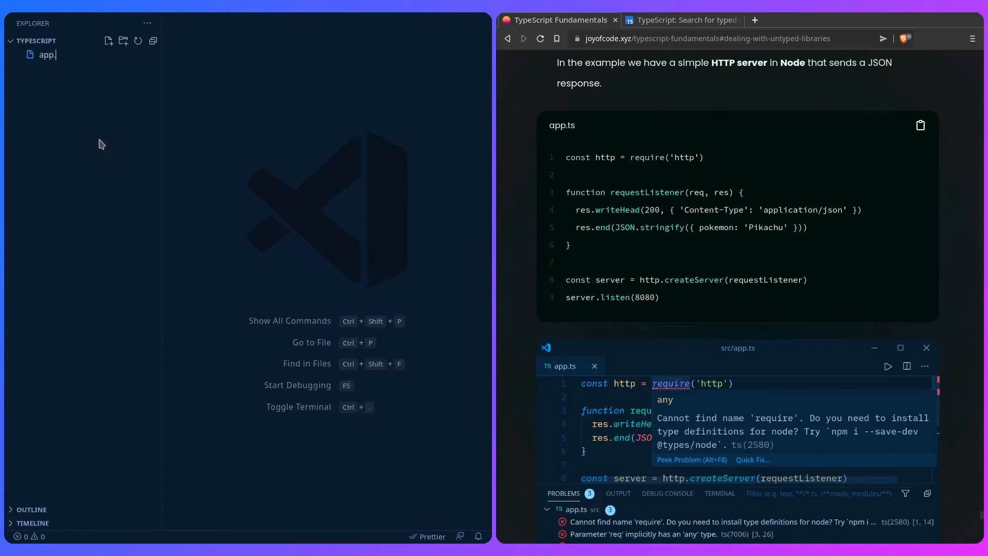
# Require 'http' and start the requestListener(req, res) function in app.ts.
pyautogui.write("const http = require('")
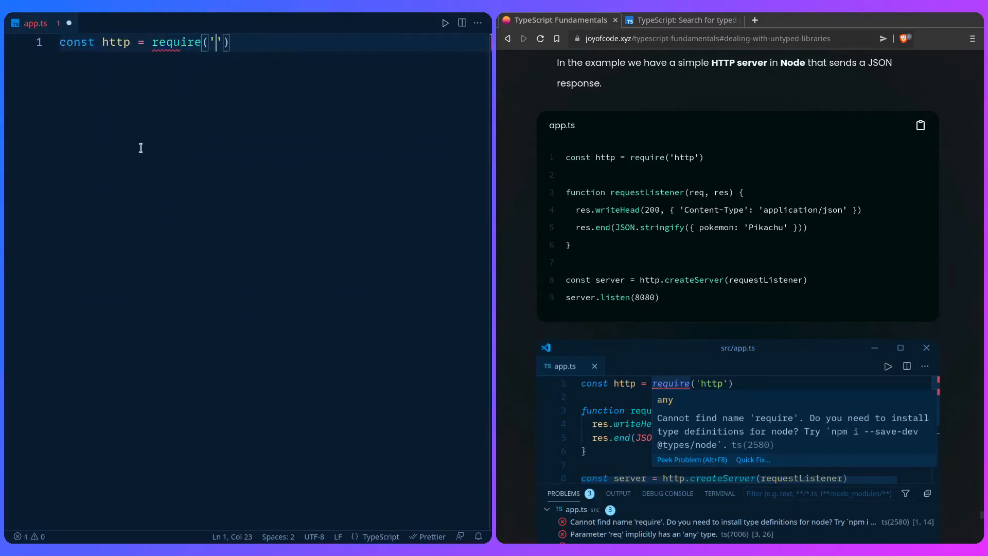
pyautogui.write('http')
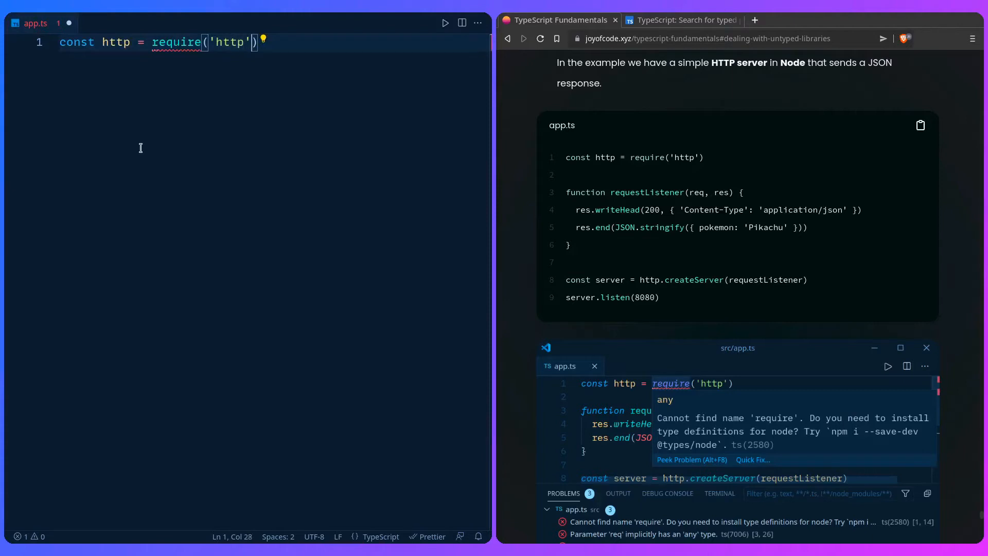
pyautogui.write('function')
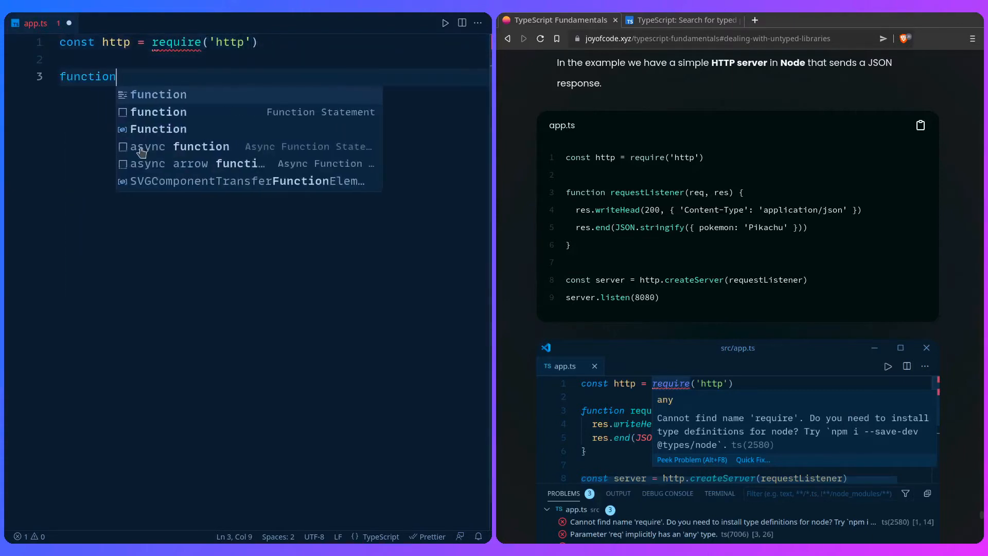
pyautogui.write('requestL')
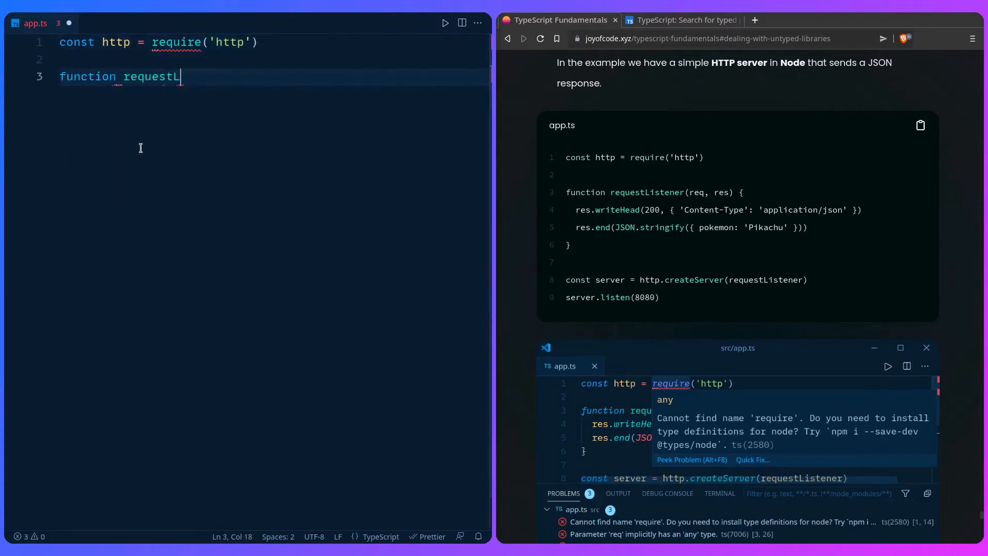
pyautogui.write('istener(re')
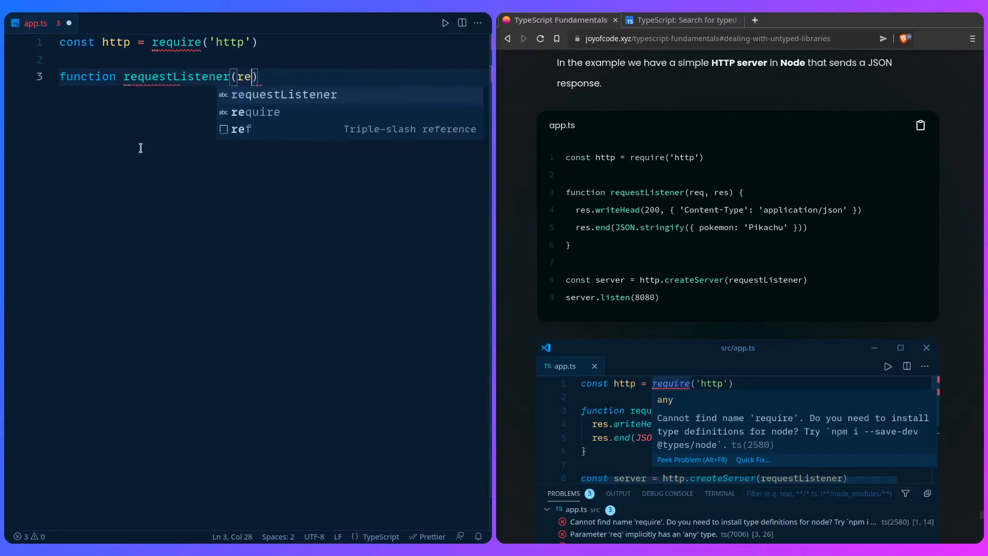
pyautogui.write('q, res) {')
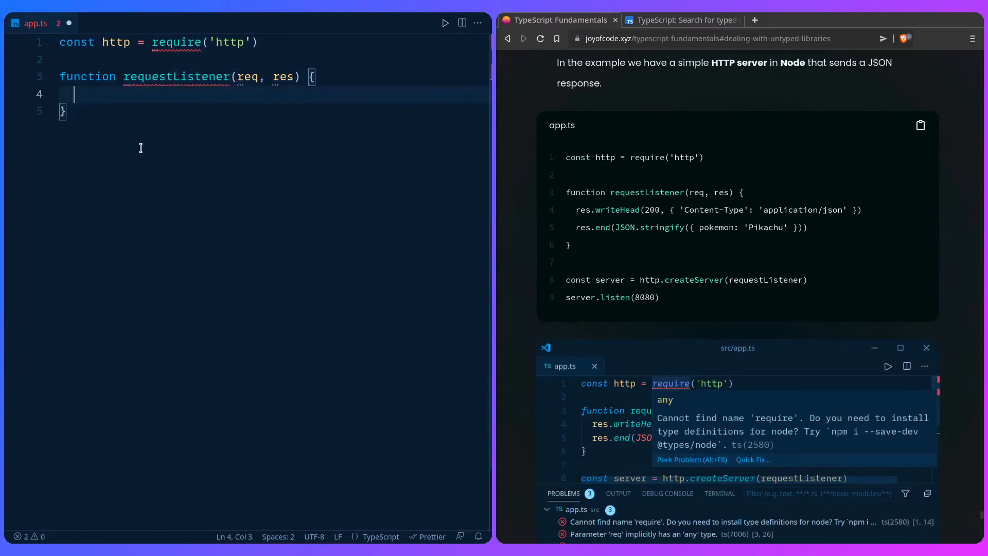
# Write a 200 JSON Content-Type header and end with {pokemon: 'Pikachu'} stringified.
pyautogui.write('res.write')
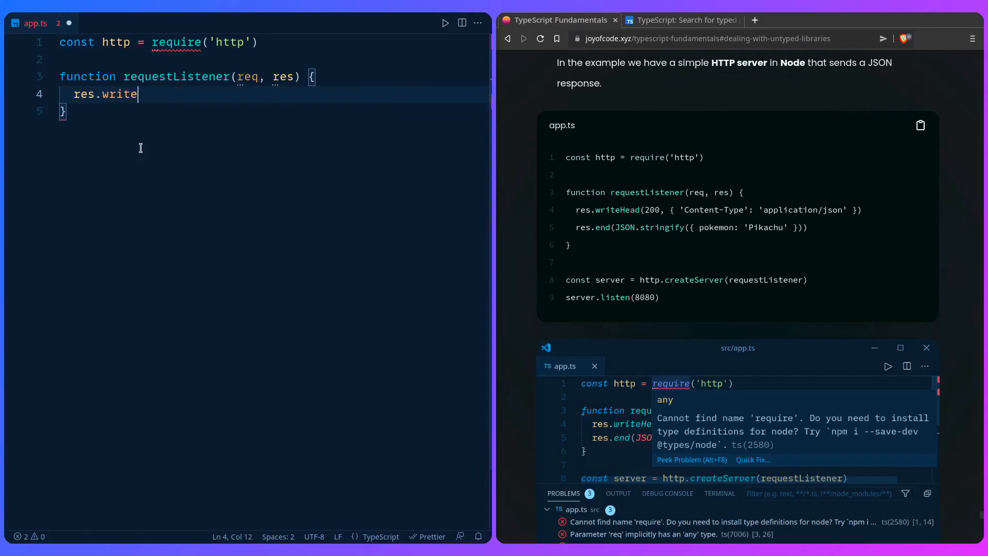
pyautogui.write('Head(200,')
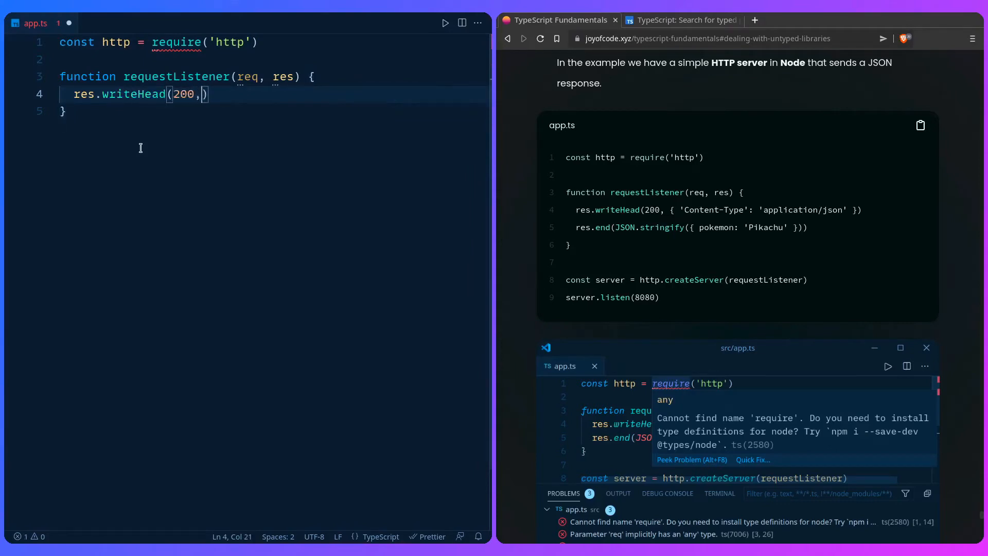
pyautogui.write("{ 'C'")
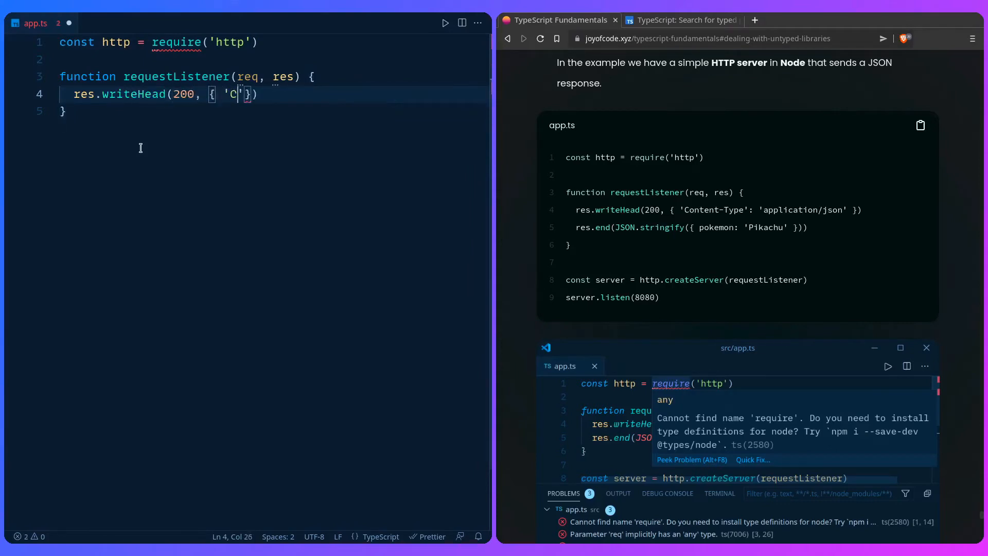
pyautogui.write('ontent-Ty')
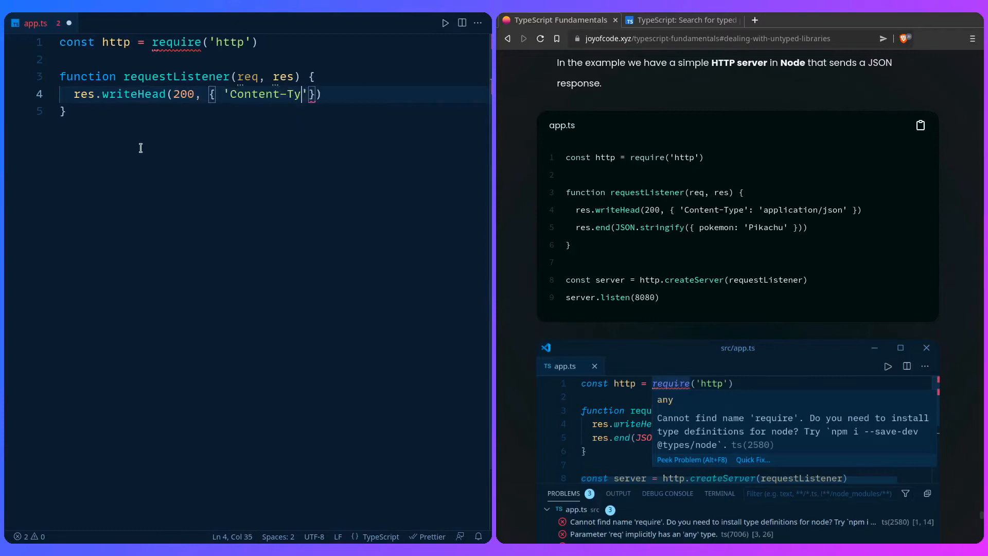
pyautogui.write("pe': 'application/json")
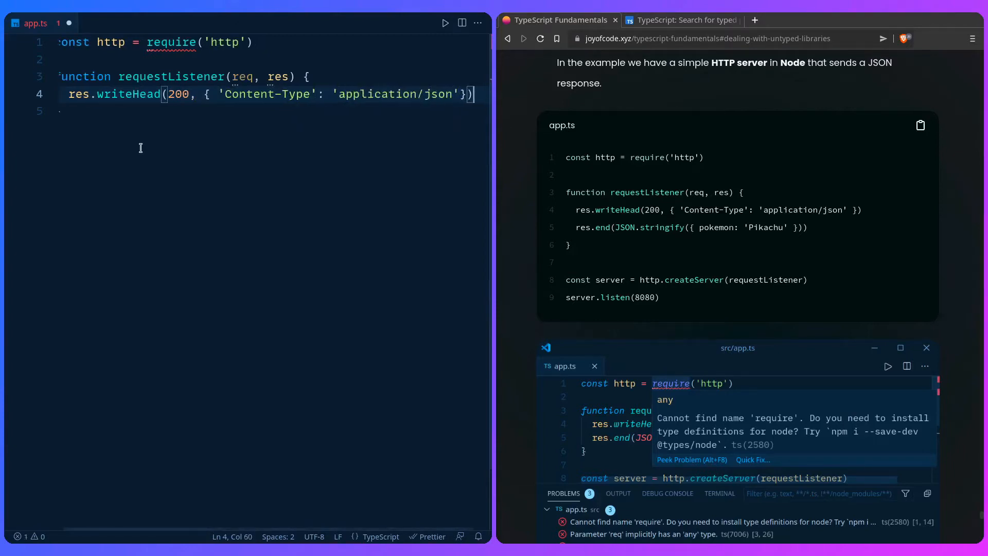
pyautogui.write('res.end(J')
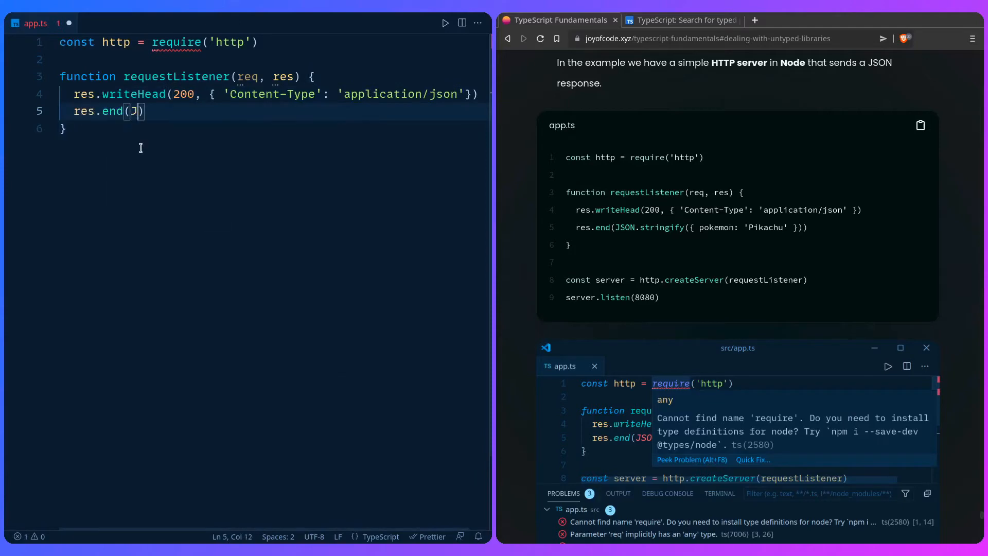
pyautogui.write('JSON.stringify')
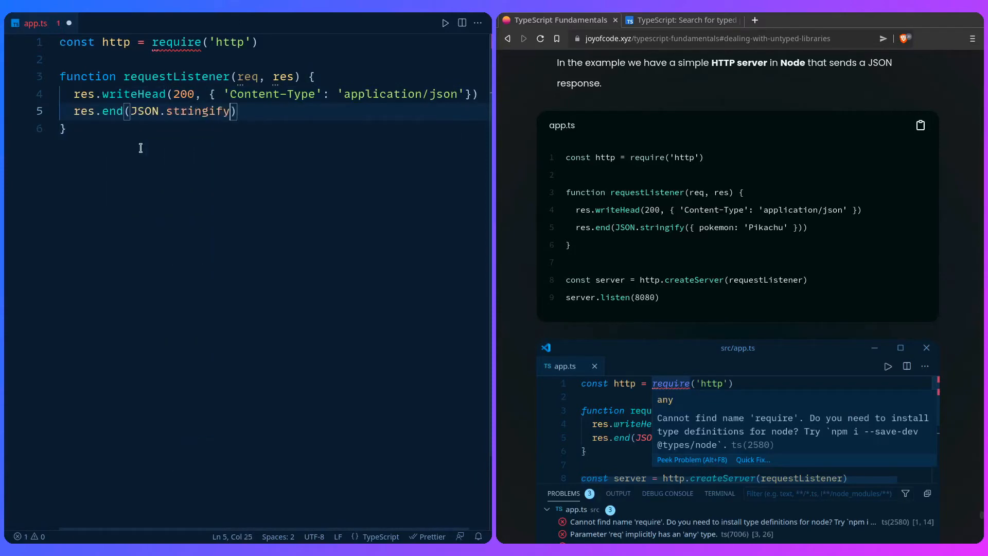
pyautogui.write('{pokemon')
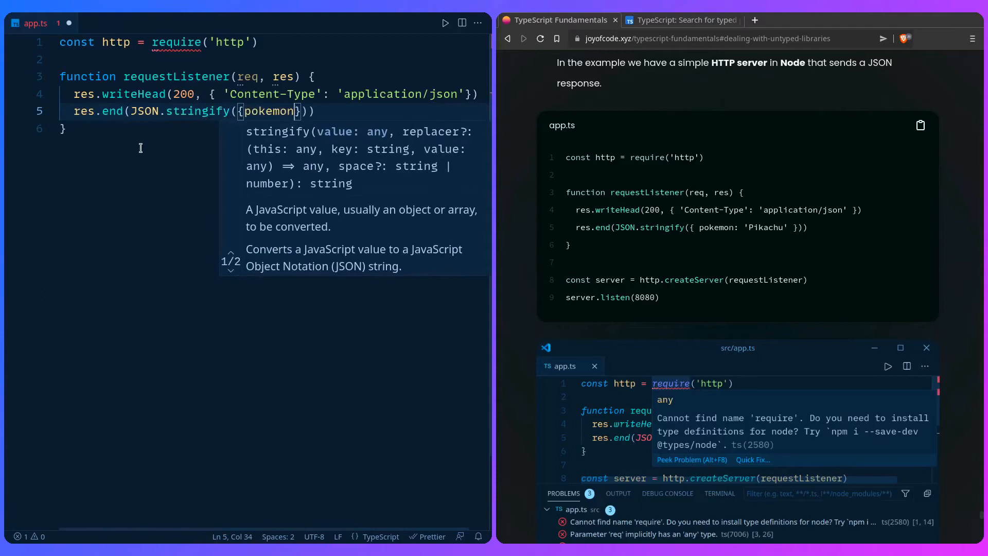
pyautogui.write(": 'Pikachu'")
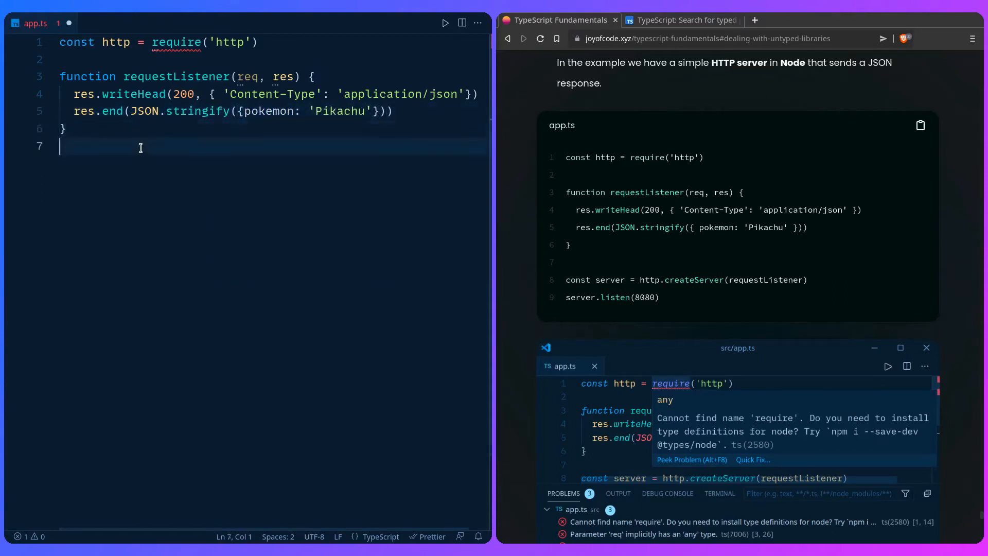
# Create the server with requestListener, listen on port 8080, and save the file.
pyautogui.write('const server = http.create')
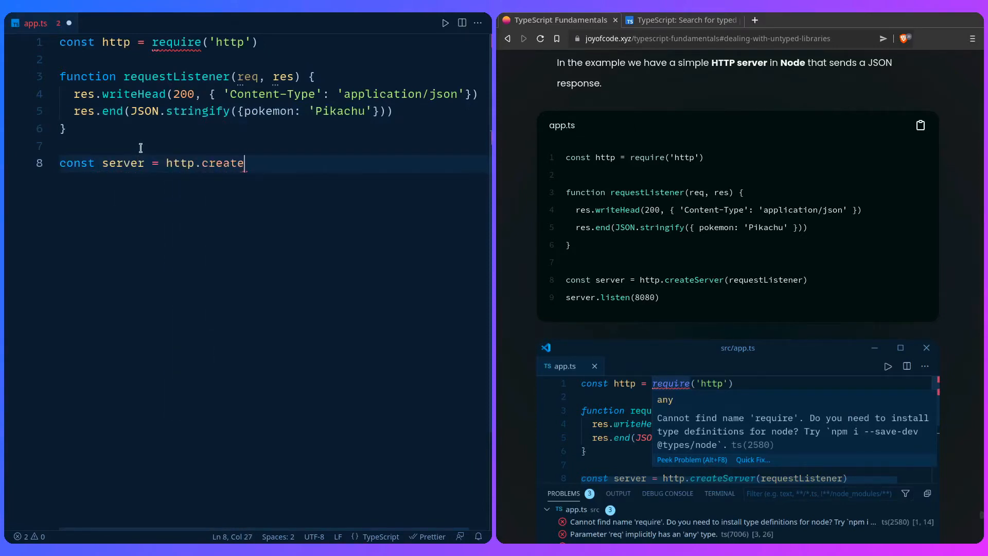
pyautogui.write('Server')
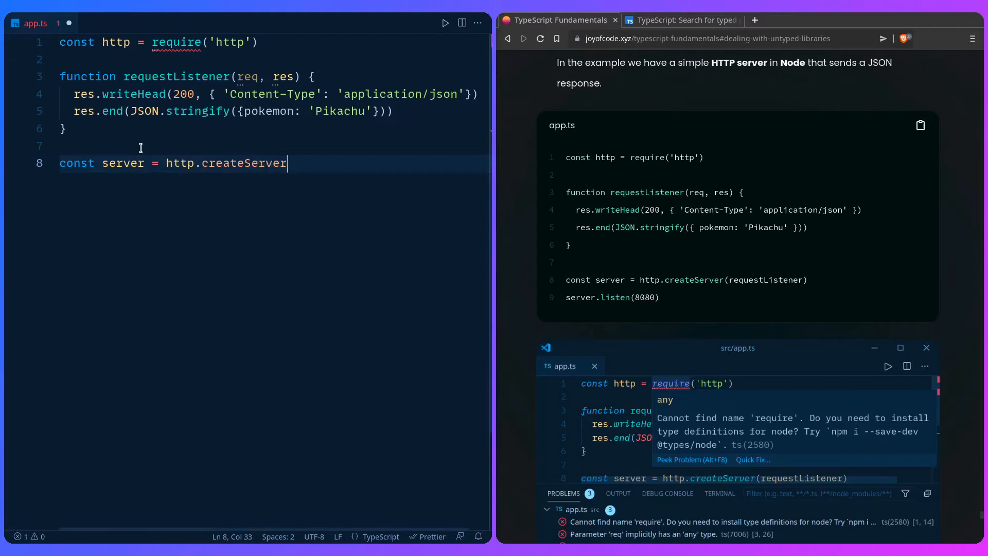
pyautogui.write('(requestListener')
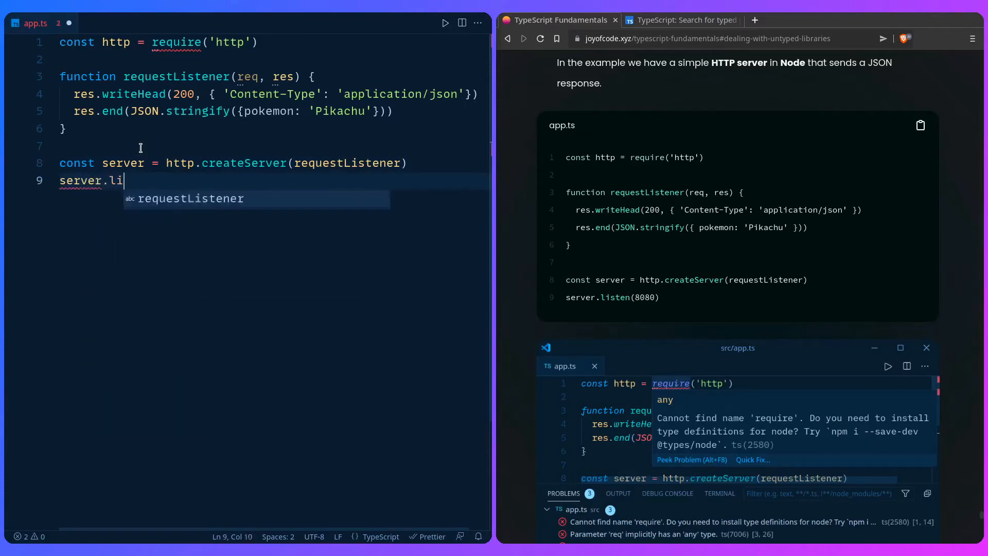
pyautogui.write('sten(8080)')
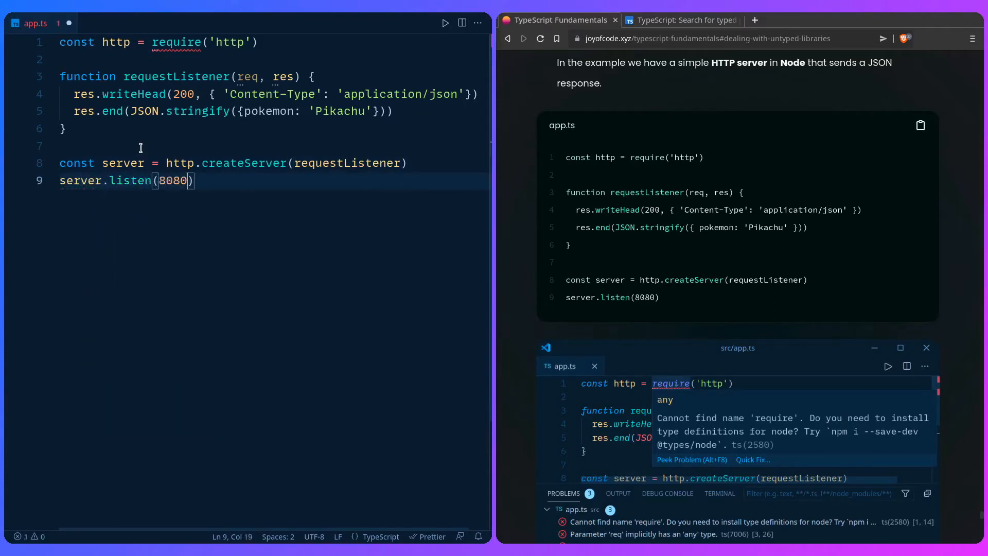
pyautogui.press('ctrl+s')
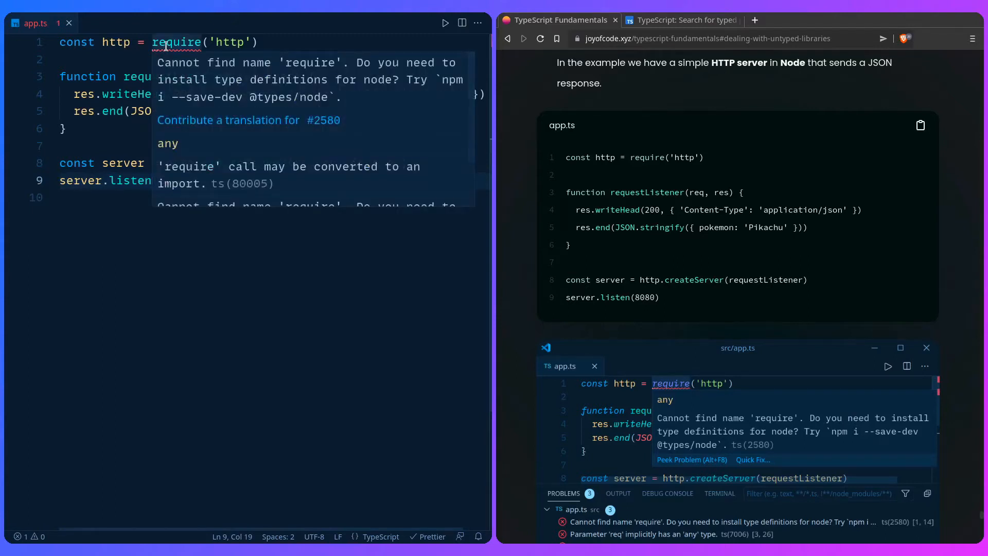
pyautogui.moveTo(187, 93)
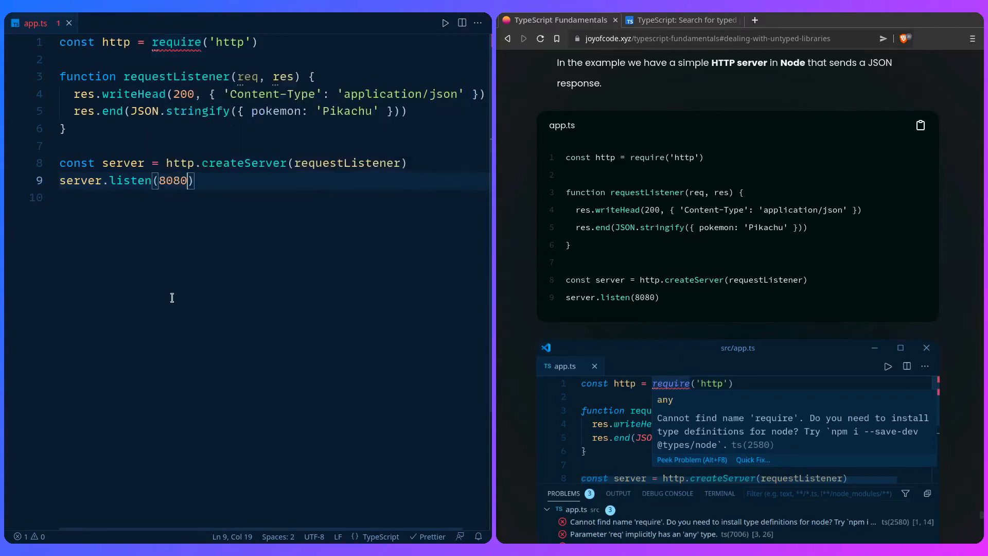
pyautogui.click(211, 268)
pyautogui.write('n')
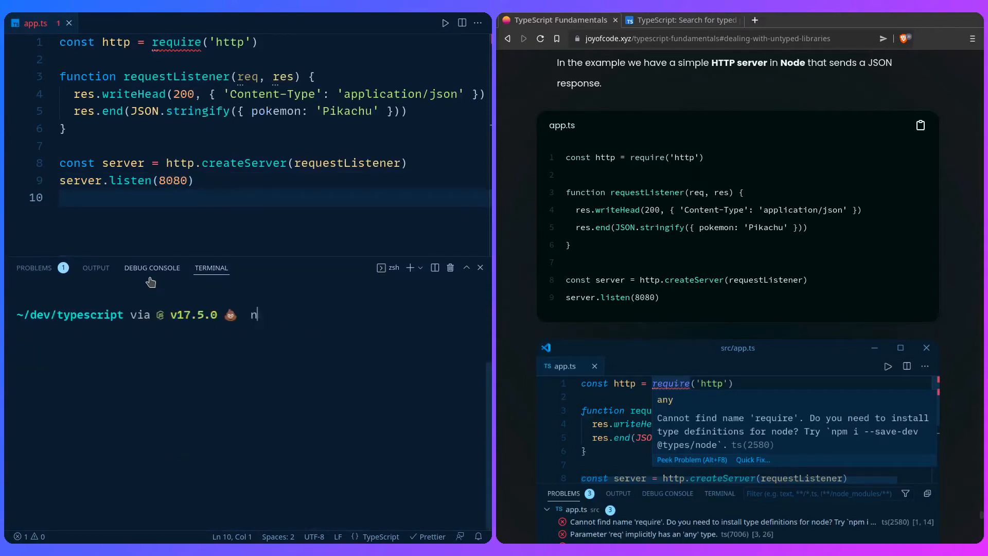
pyautogui.write('pm i -D @types/node')
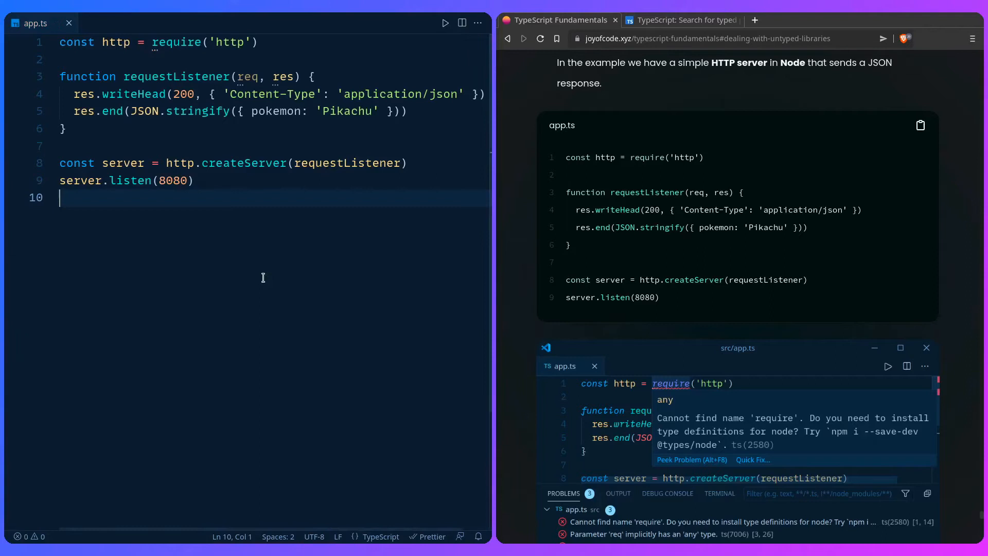
pyautogui.moveTo(149, 111)
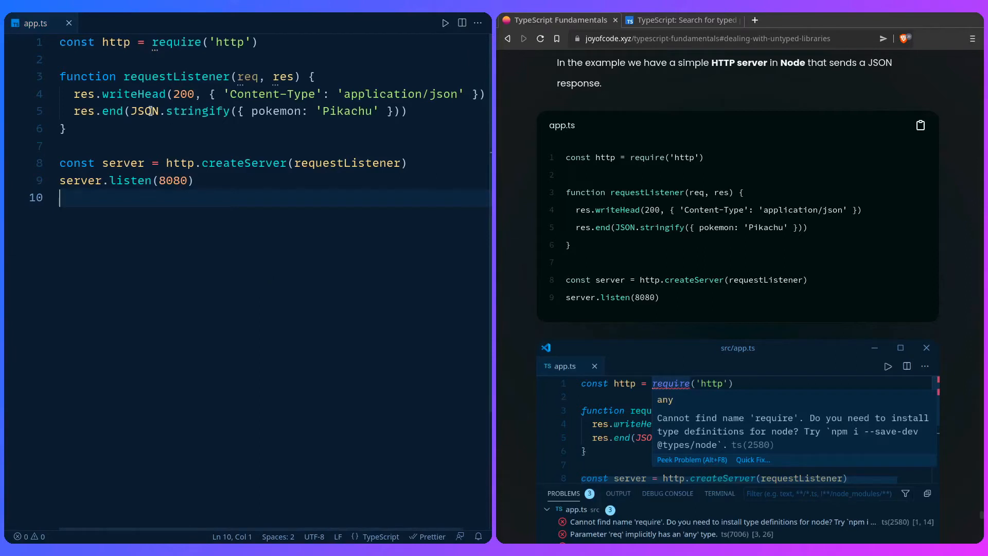
pyautogui.moveTo(176, 42)
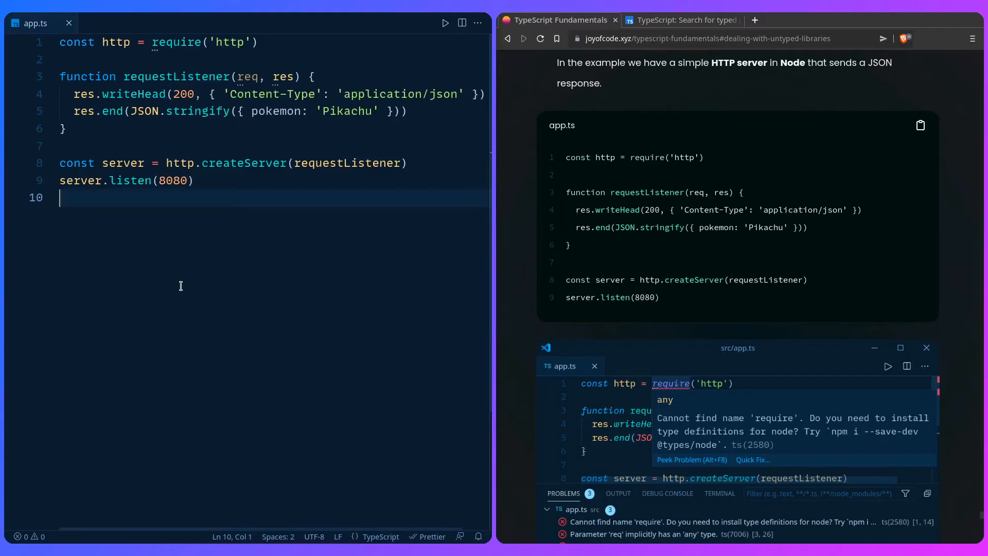
# Replace the require line with import * as http from 'http'.
pyautogui.scroll(-3)
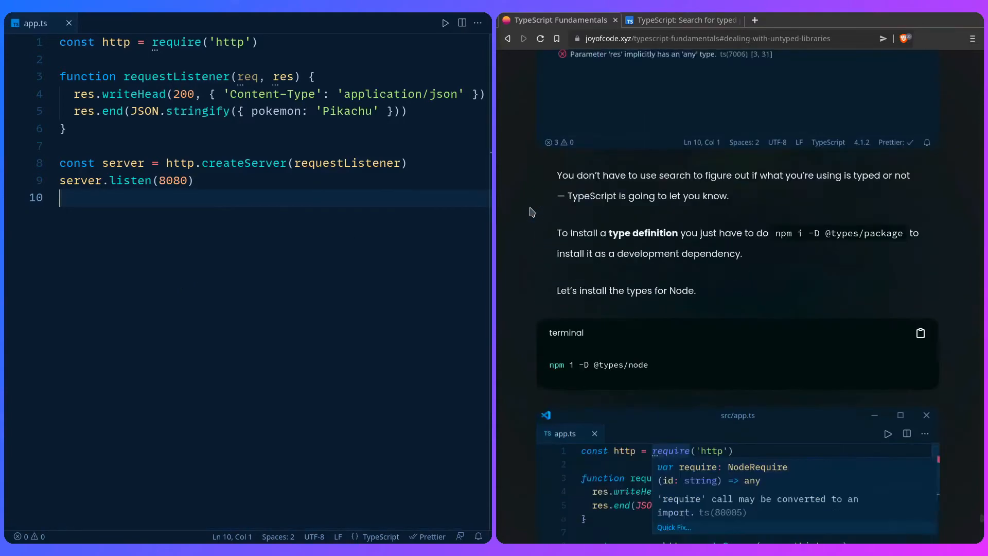
pyautogui.scroll(-3)
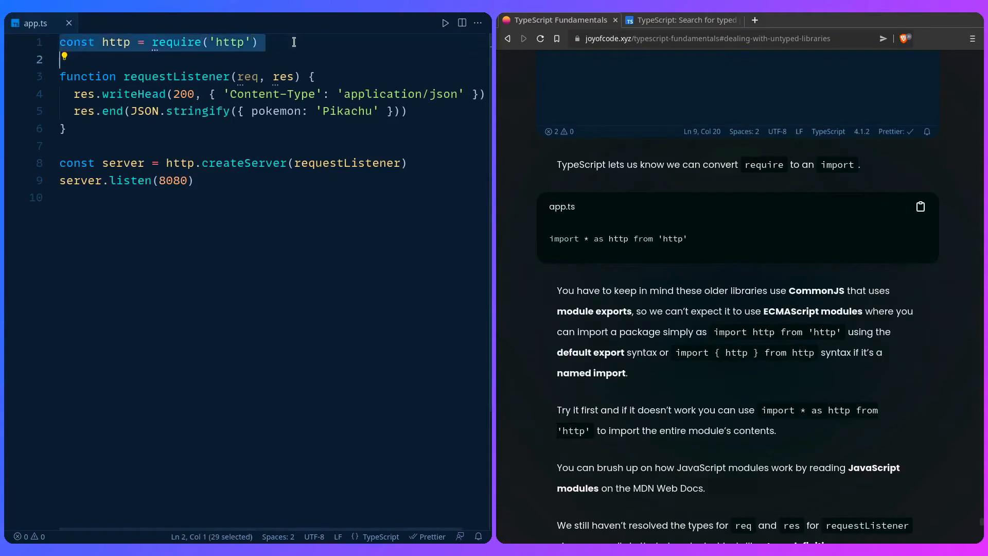
pyautogui.write('import')
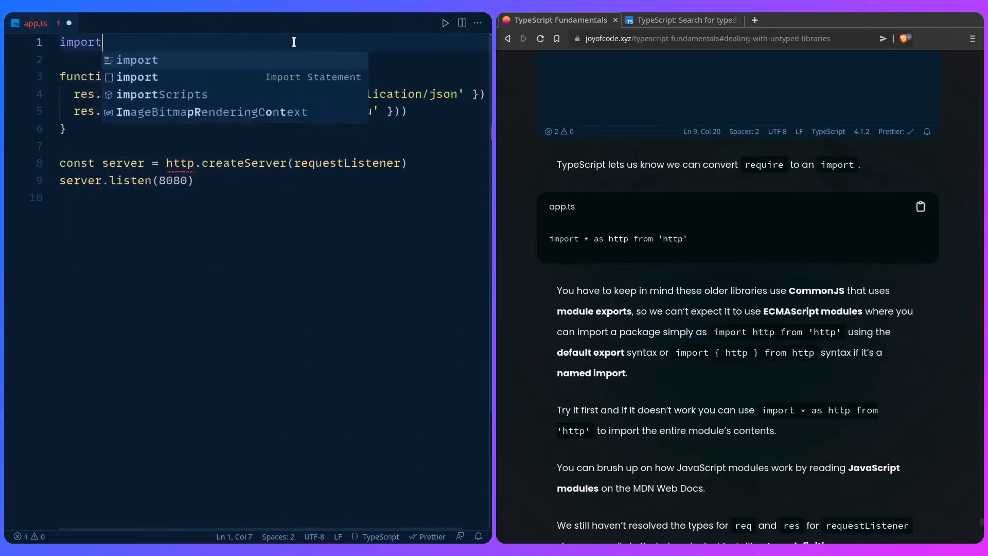
pyautogui.write('*')
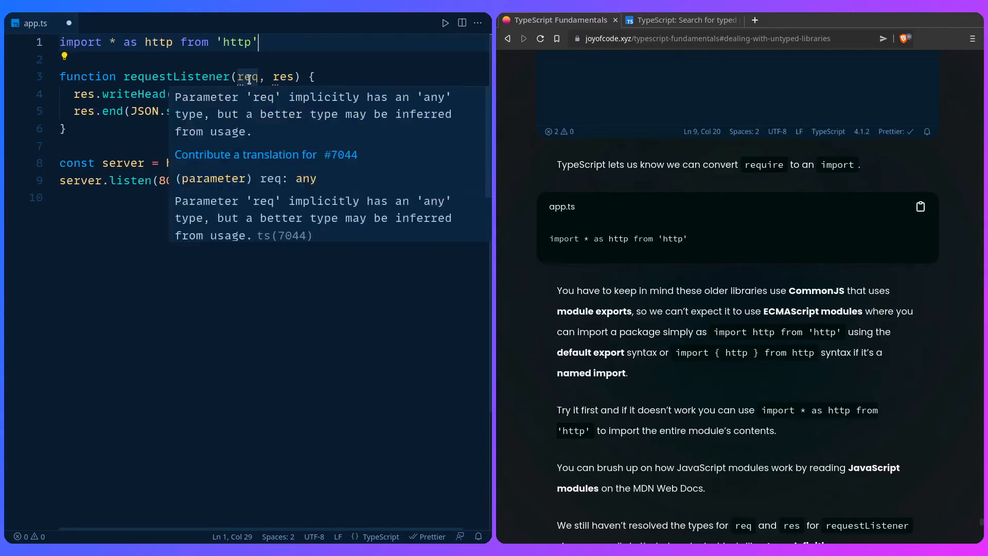
pyautogui.moveTo(282, 76)
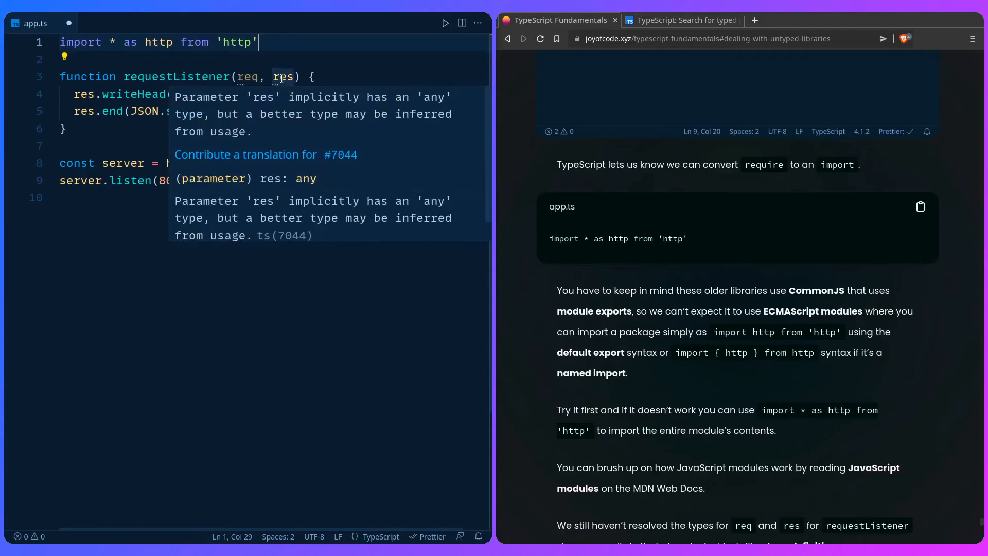
pyautogui.moveTo(248, 77)
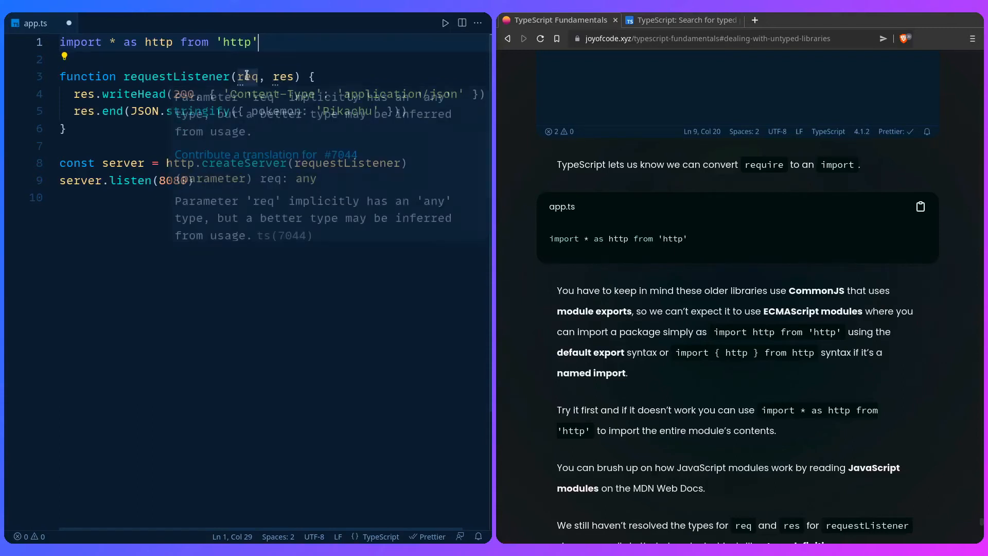
pyautogui.moveTo(286, 62)
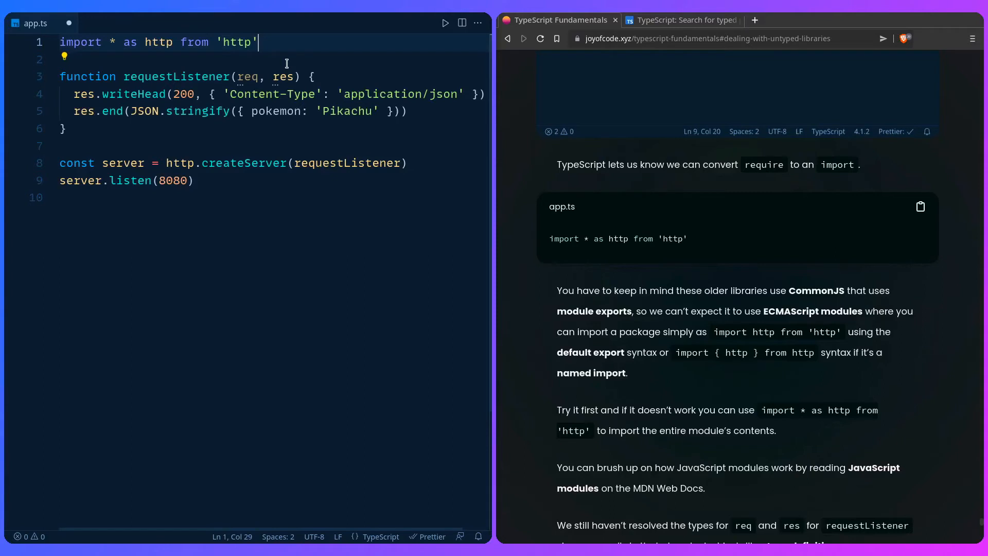
pyautogui.moveTo(246, 76)
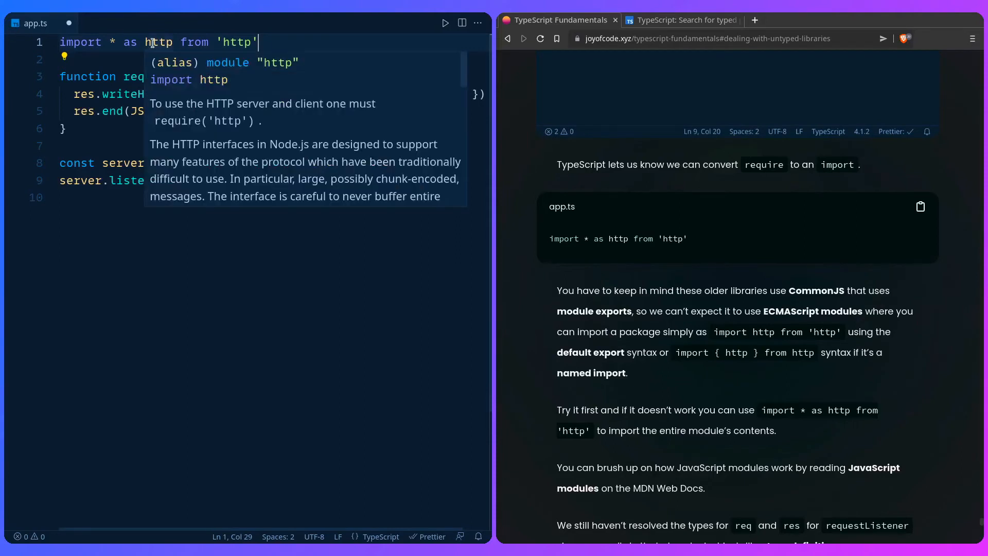
# Go to the definition of the imported http module in http.d.ts.
pyautogui.rightClick(160, 49)
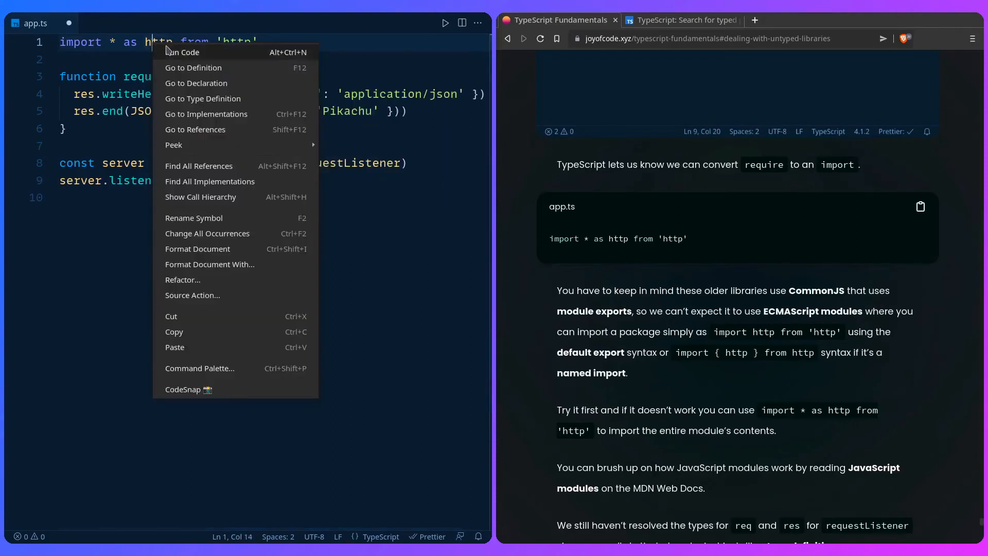
pyautogui.click(193, 68)
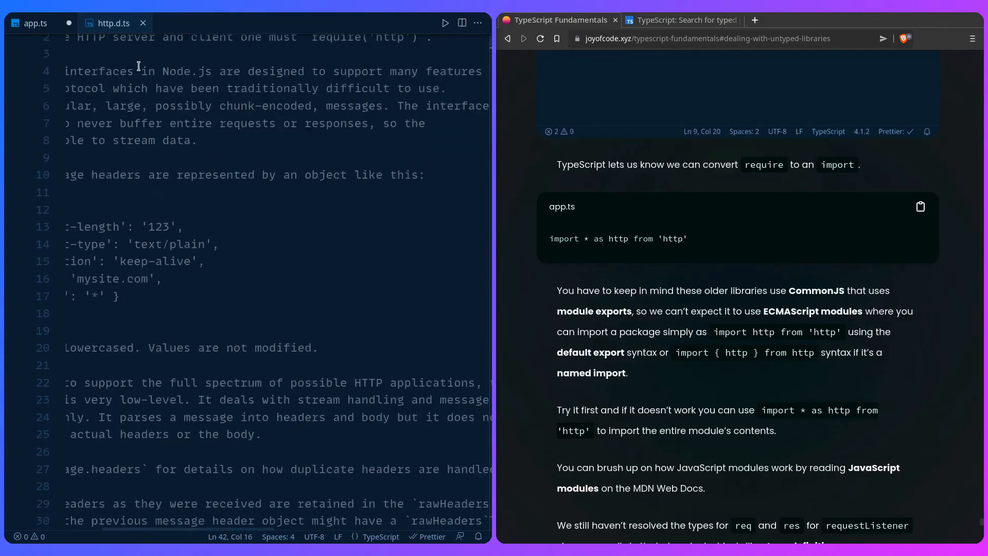
pyautogui.scroll(-3)
pyautogui.write('req')
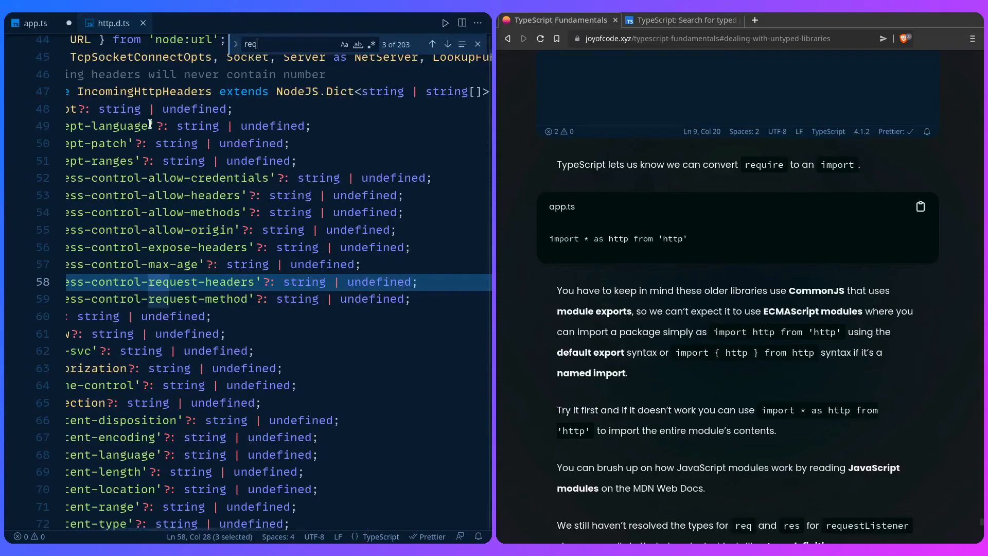
# Find requestListener in http.d.ts to see how RequestListener types req and res.
pyautogui.click(29, 23)
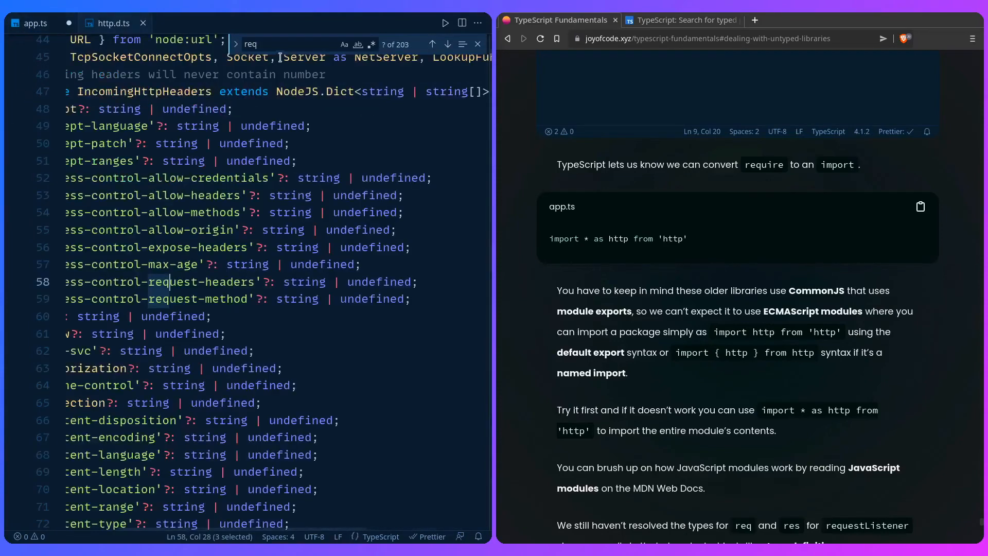
pyautogui.write('requestListener')
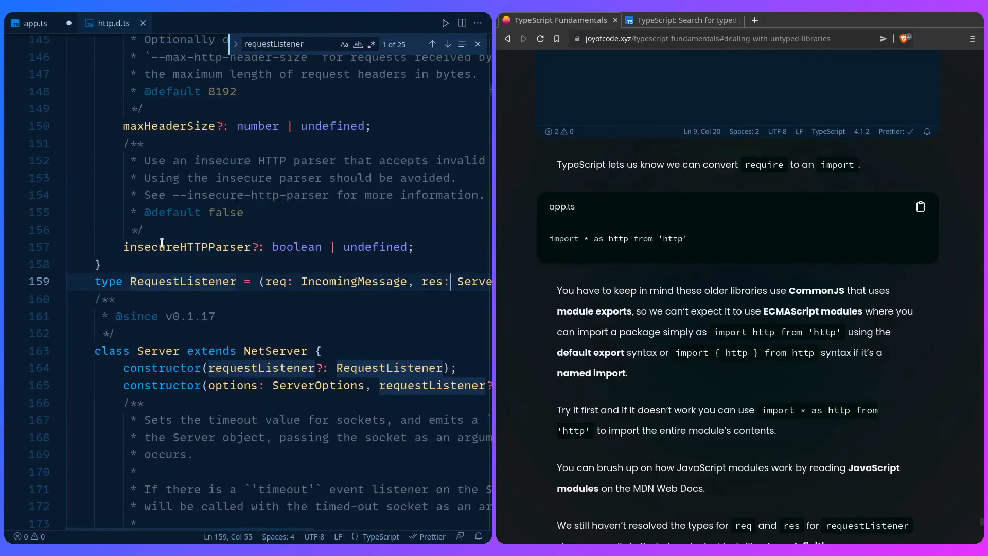
pyautogui.hscroll(3)
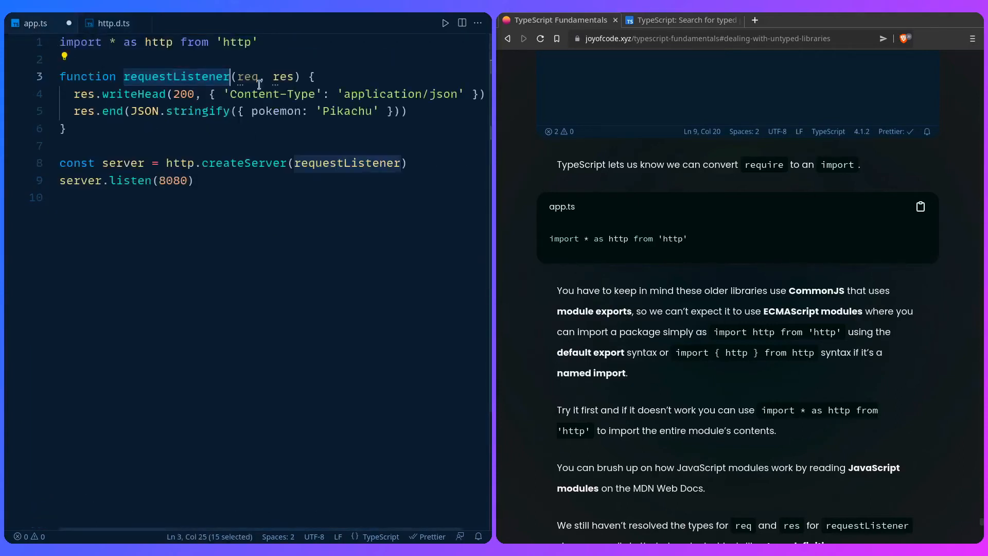
# Start annotating req and res and add an import type {} from 'http' line.
pyautogui.write(': IncomingMessage')
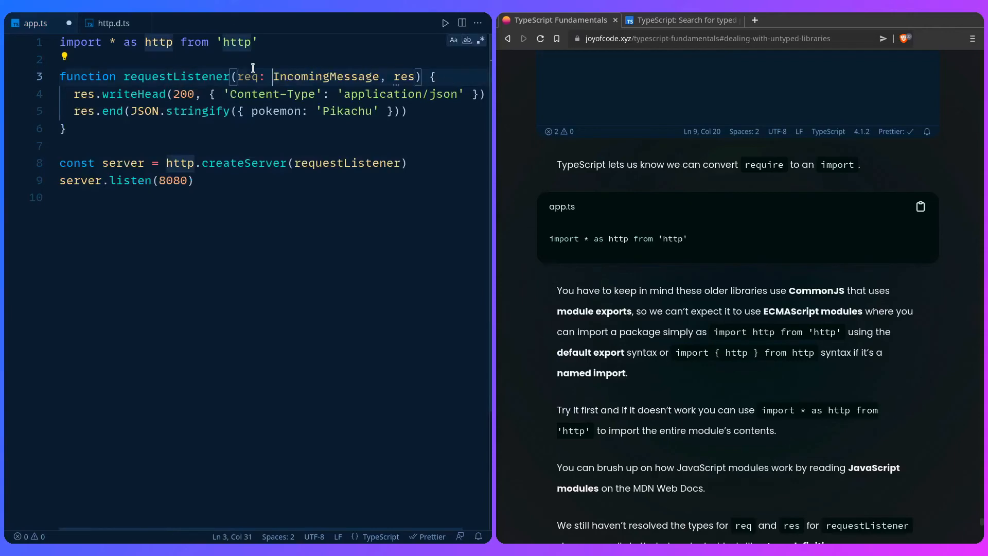
pyautogui.write(':')
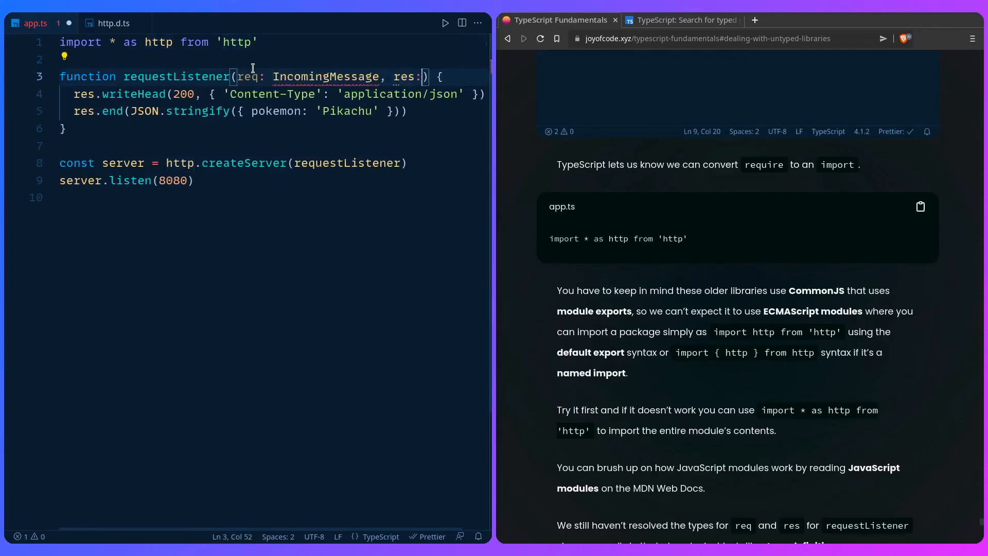
pyautogui.click(112, 24)
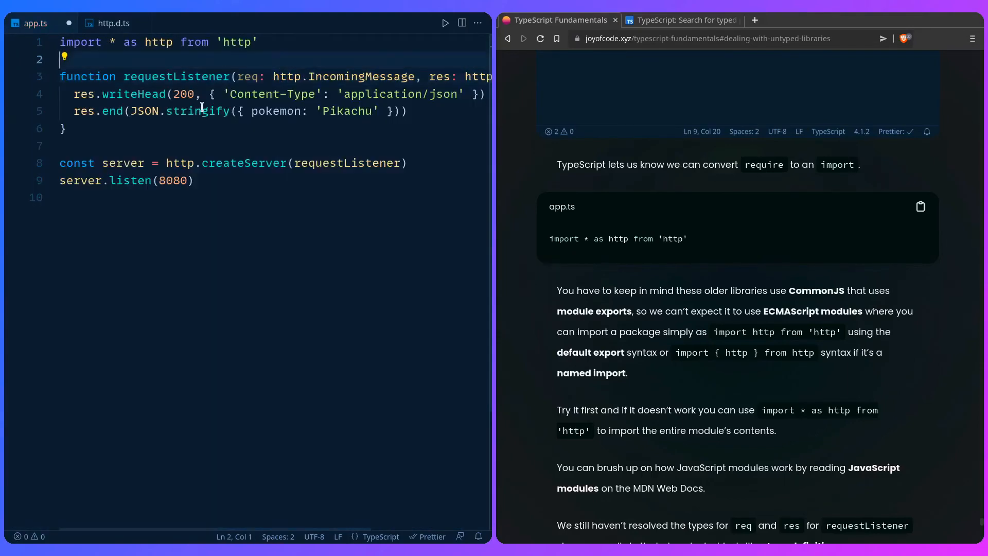
pyautogui.write('u')
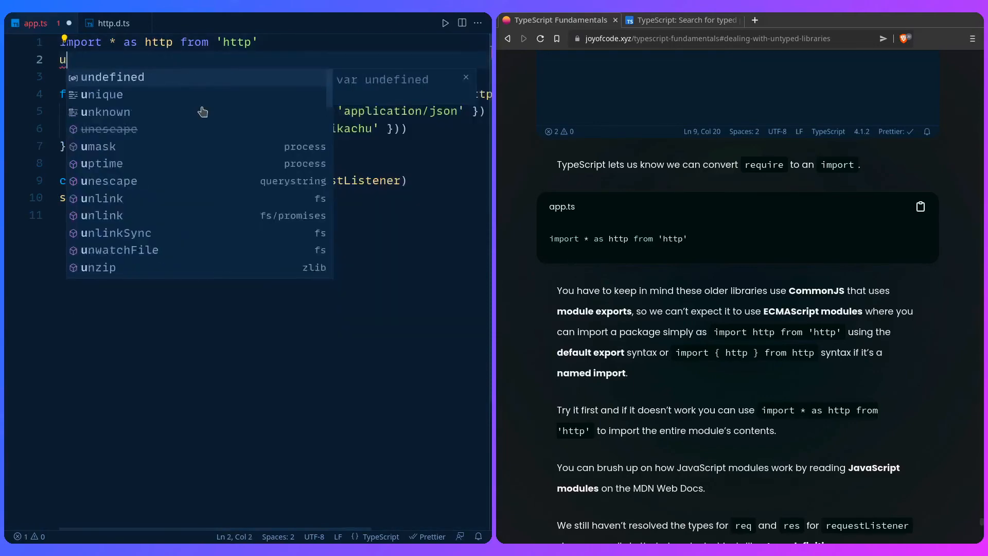
pyautogui.write('import t')
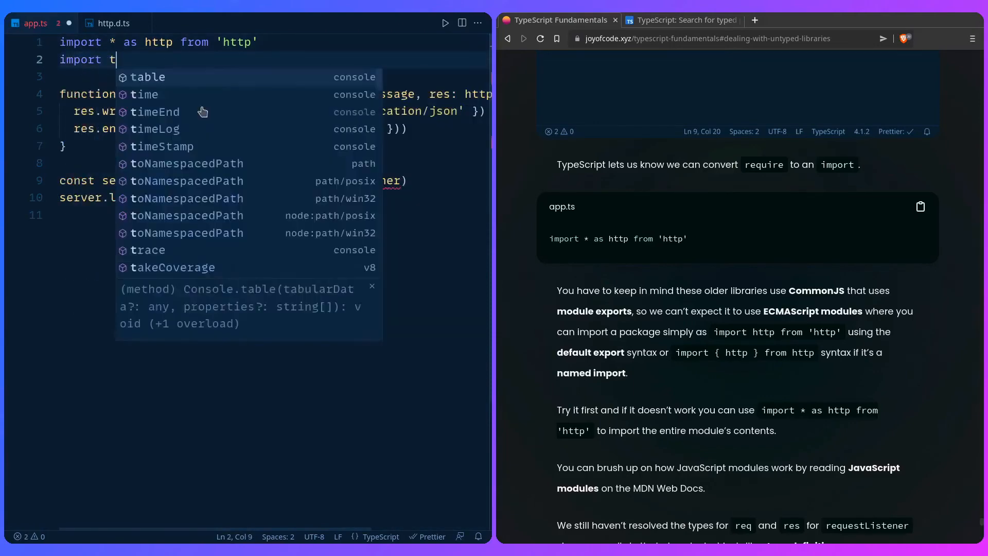
pyautogui.write('ype {}')
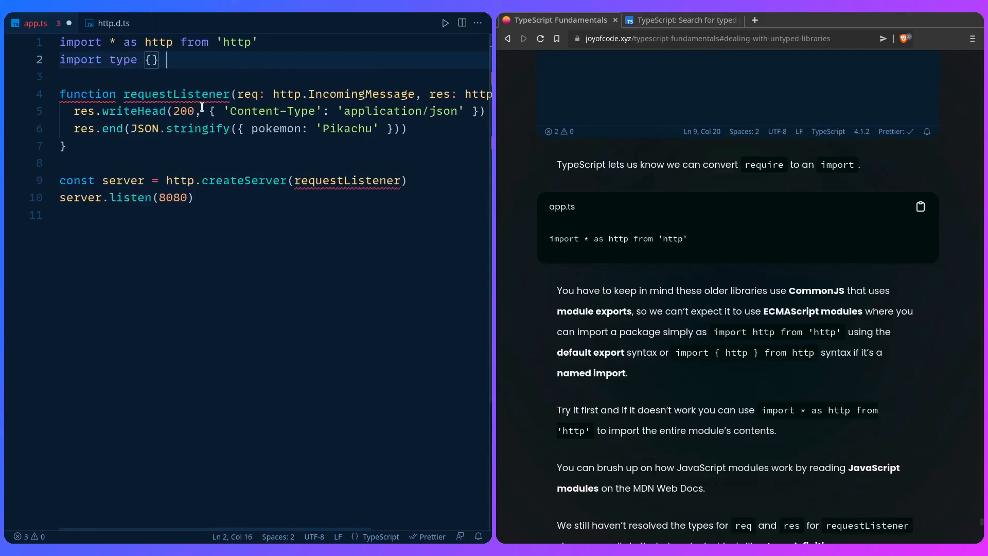
pyautogui.write("from 'http'")
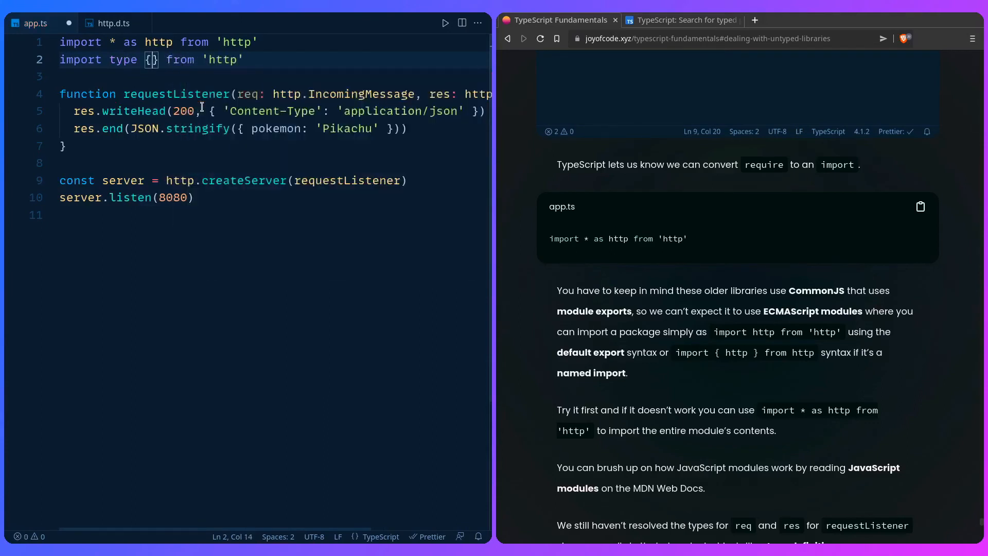
# Import IncomingMessage and ServerResponse and annotate req and res with them.
pyautogui.write('IncomingMessage,')
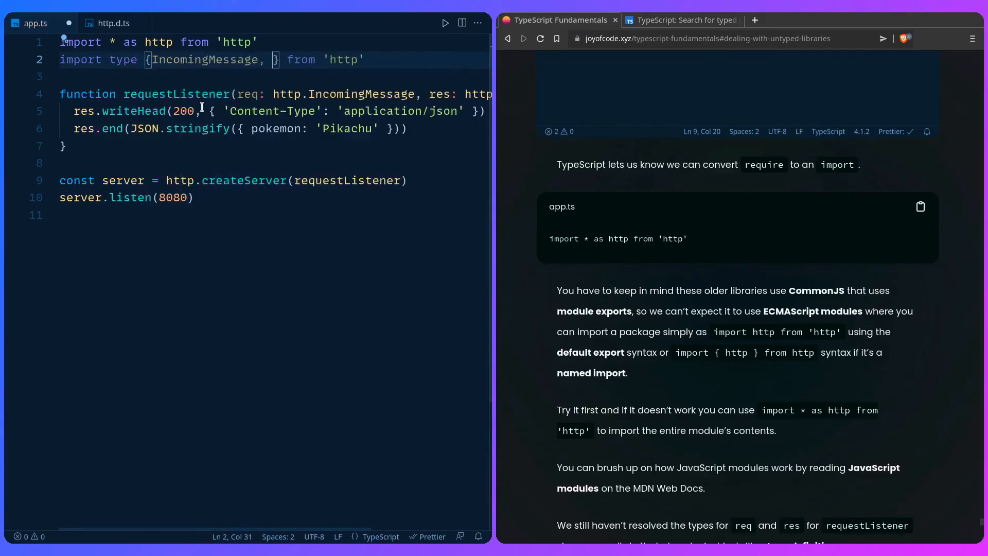
pyautogui.hscroll(3)
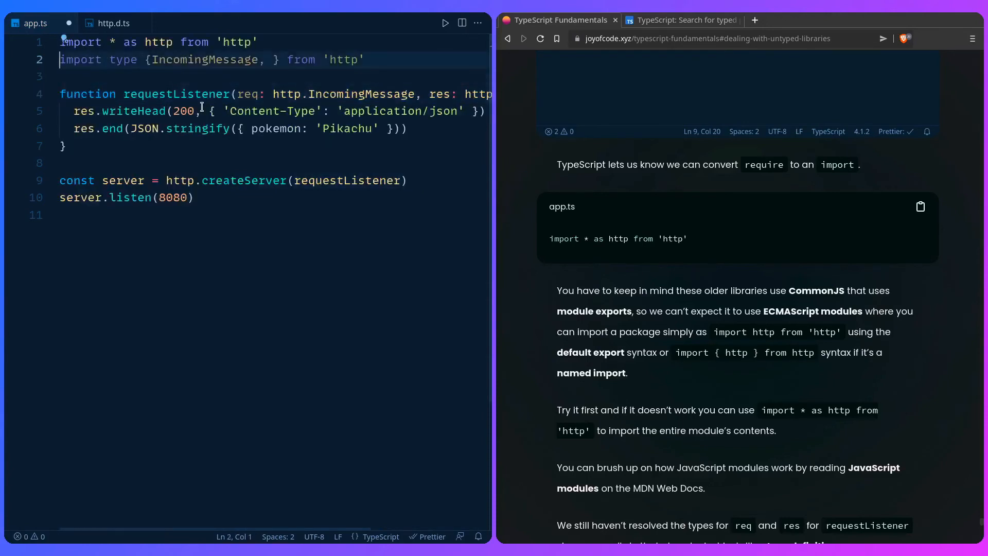
pyautogui.write('ServerResponse')
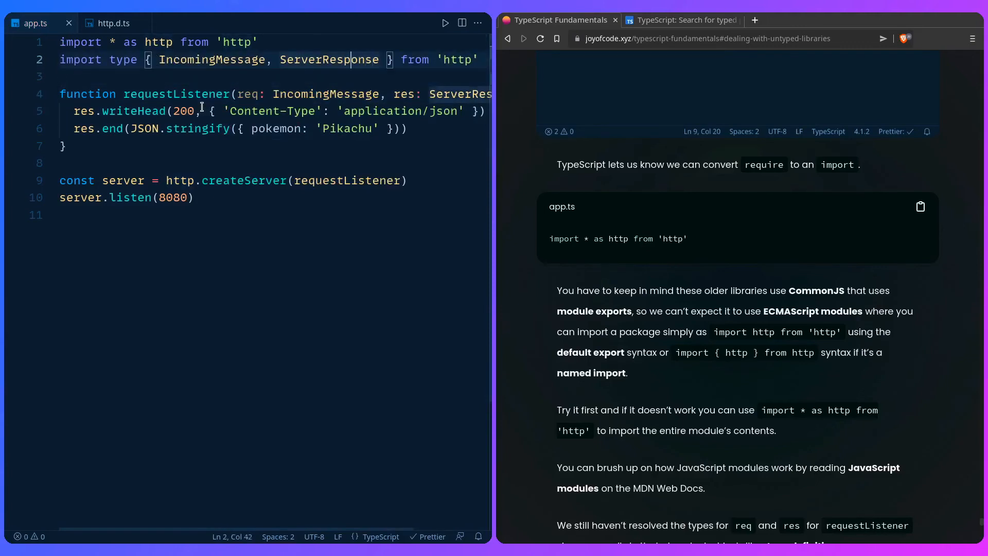
pyautogui.click(123, 60)
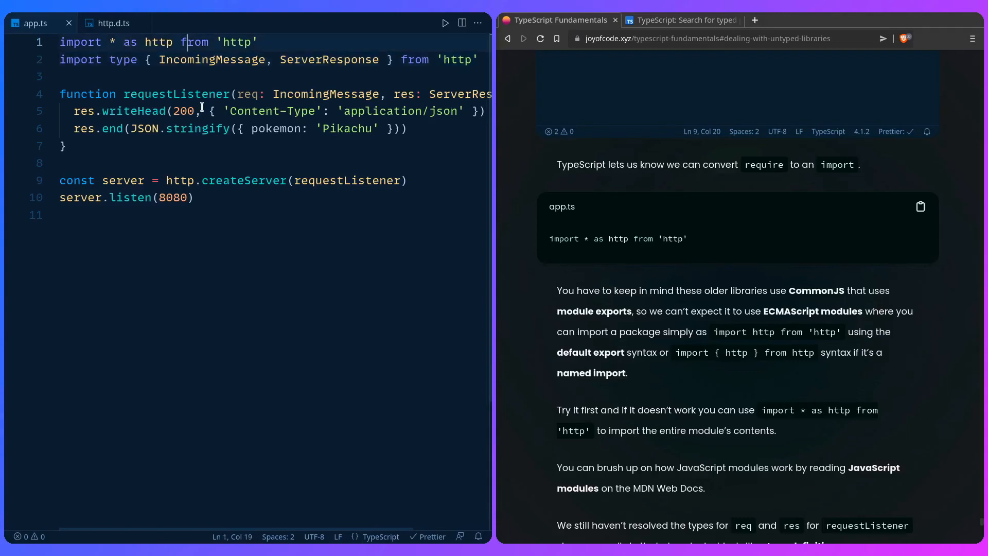
# Try res.writeH completions on the typed response, then revert and start a new file.
pyautogui.click(188, 128)
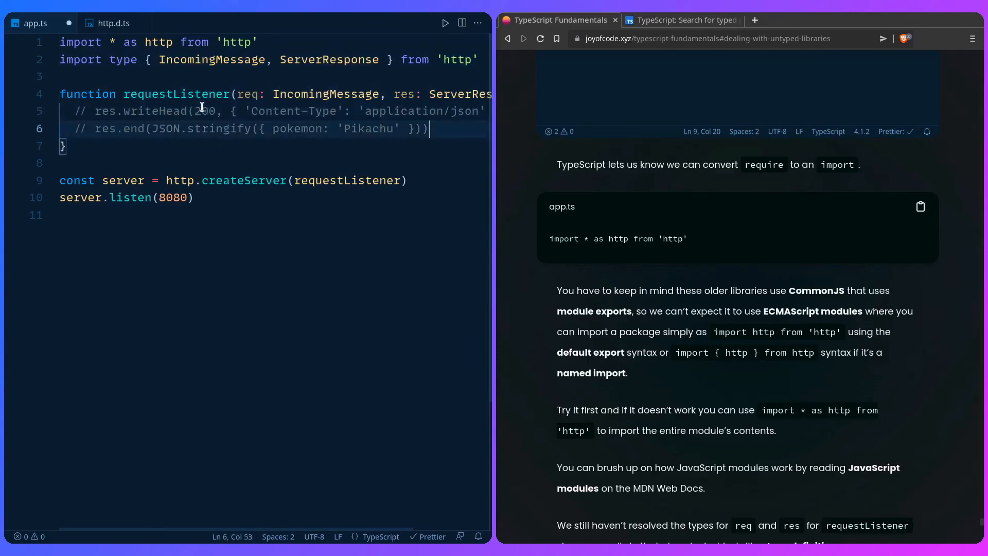
pyautogui.write('res.')
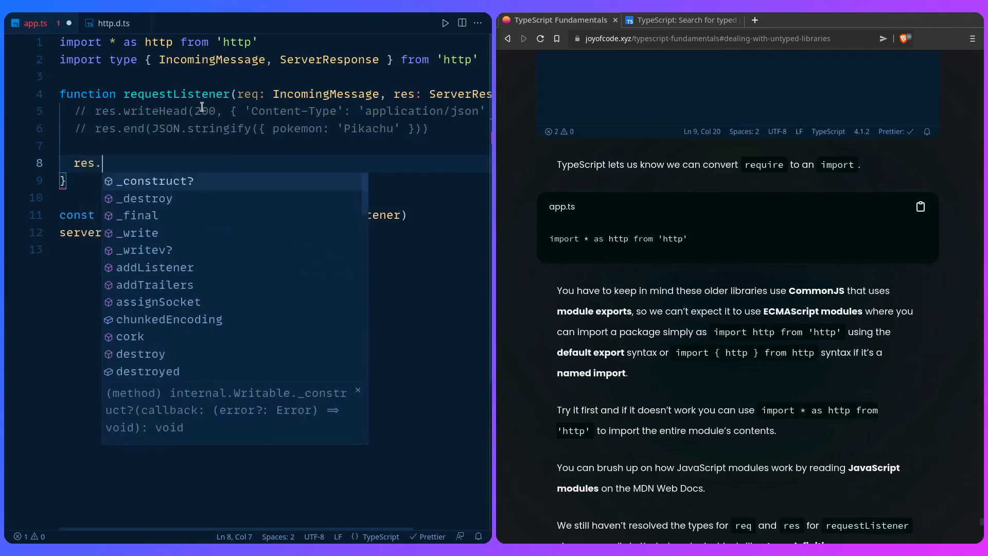
pyautogui.write("writeHead(200, { 'Content-Type': 'application/json'")
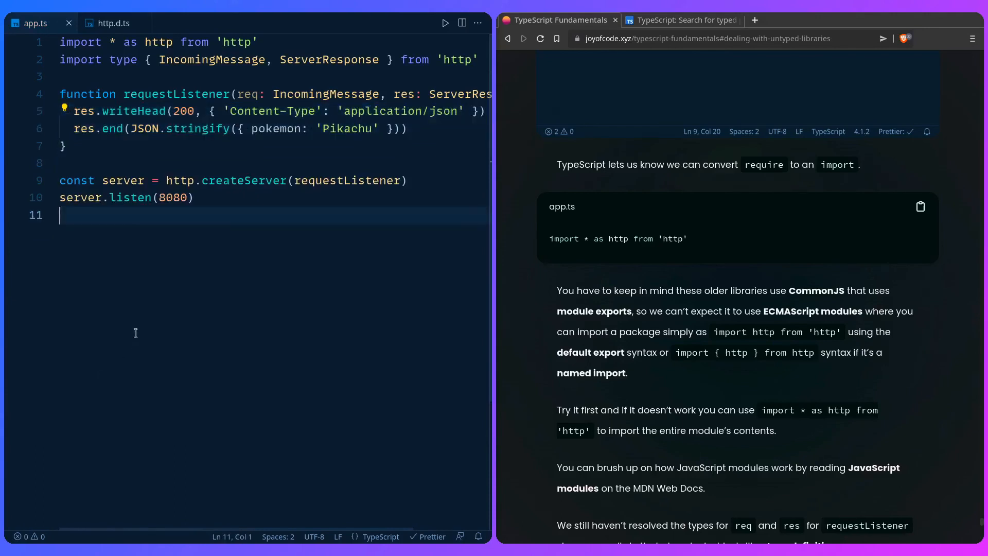
pyautogui.scroll(-3)
pyautogui.write('t')
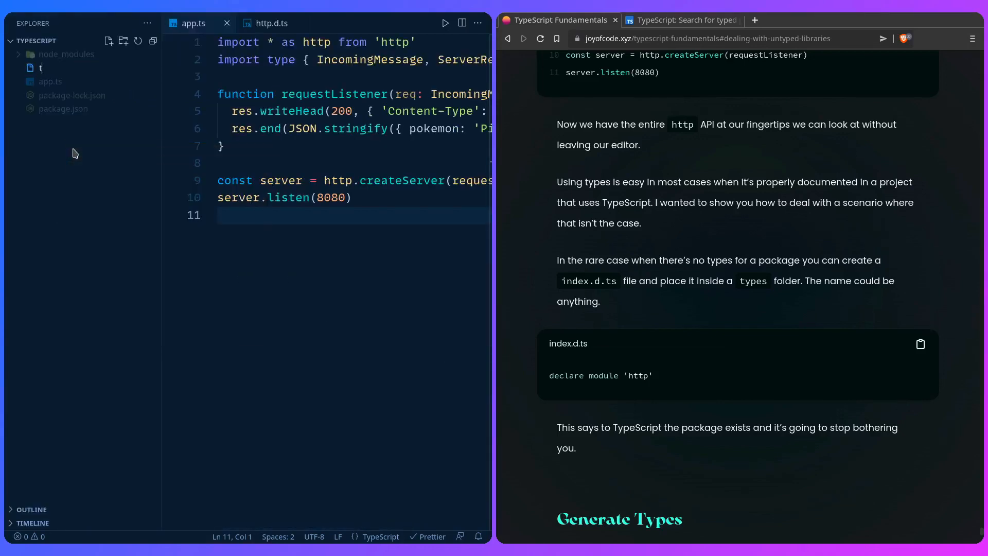
# Name the file types/index.d.ts and write declare module 'http' in it.
pyautogui.write('ypes/index.d')
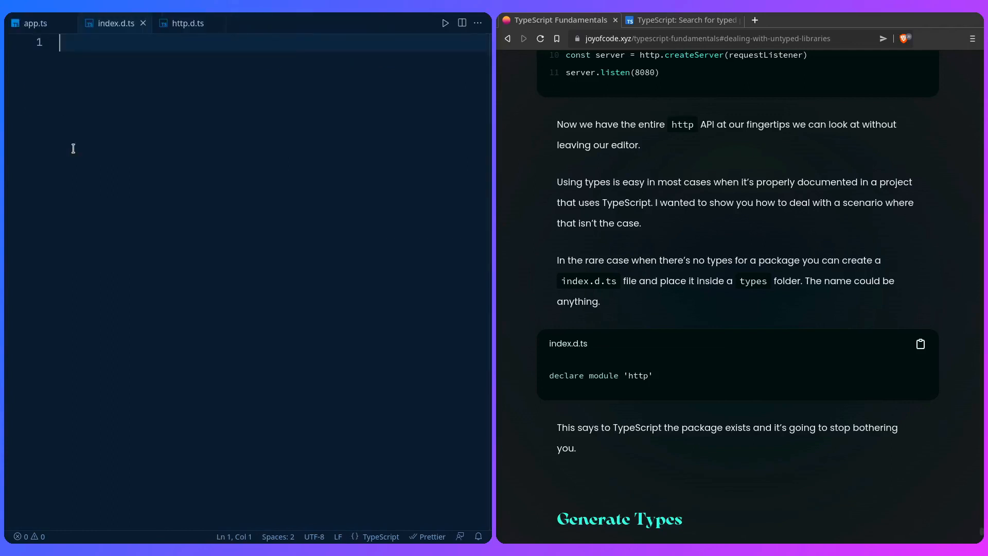
pyautogui.write("declare module 'http")
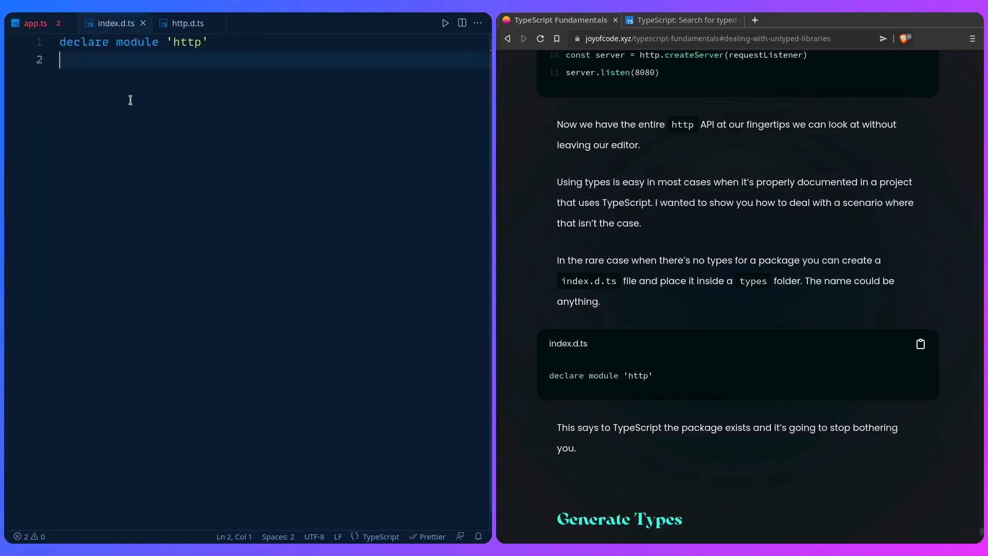
pyautogui.moveTo(174, 129)
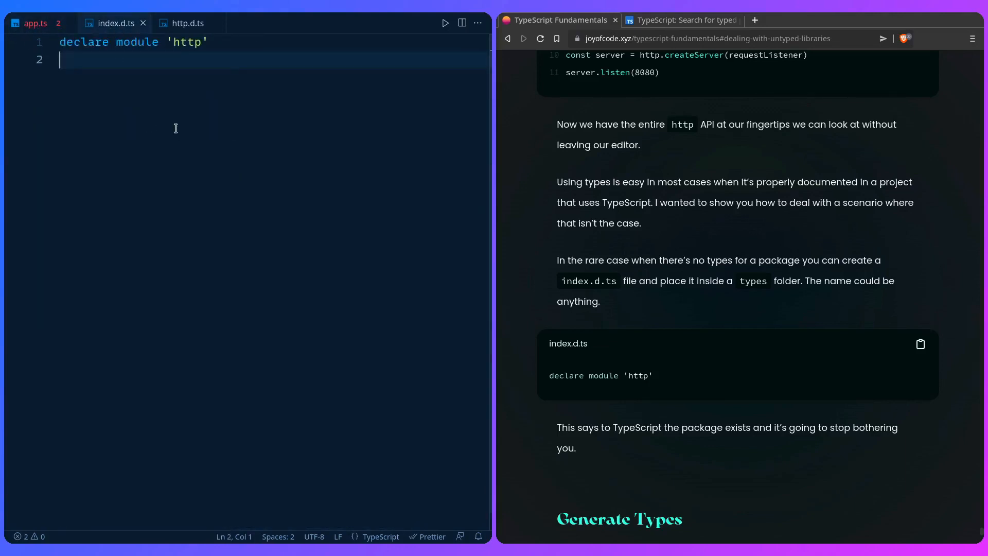